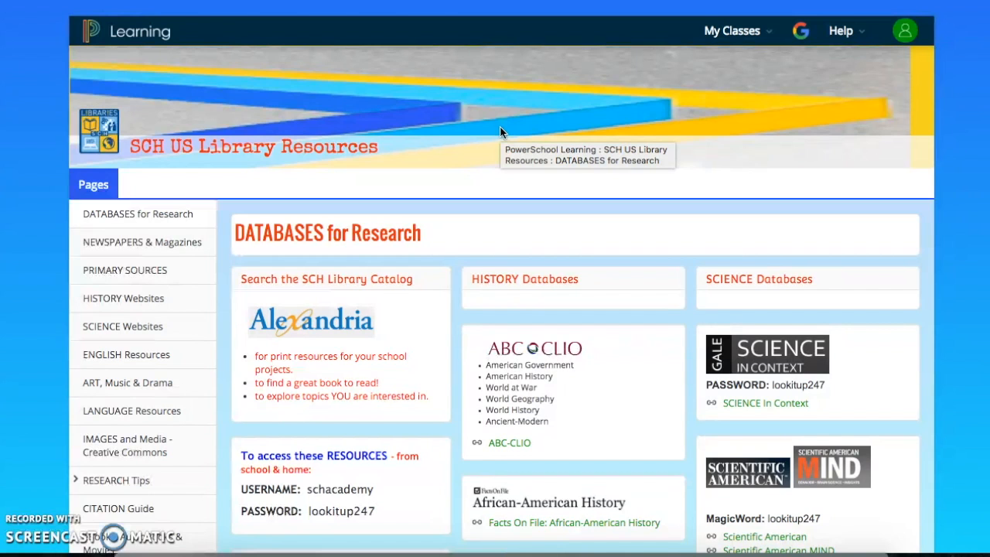
pyautogui.moveTo(350, 185)
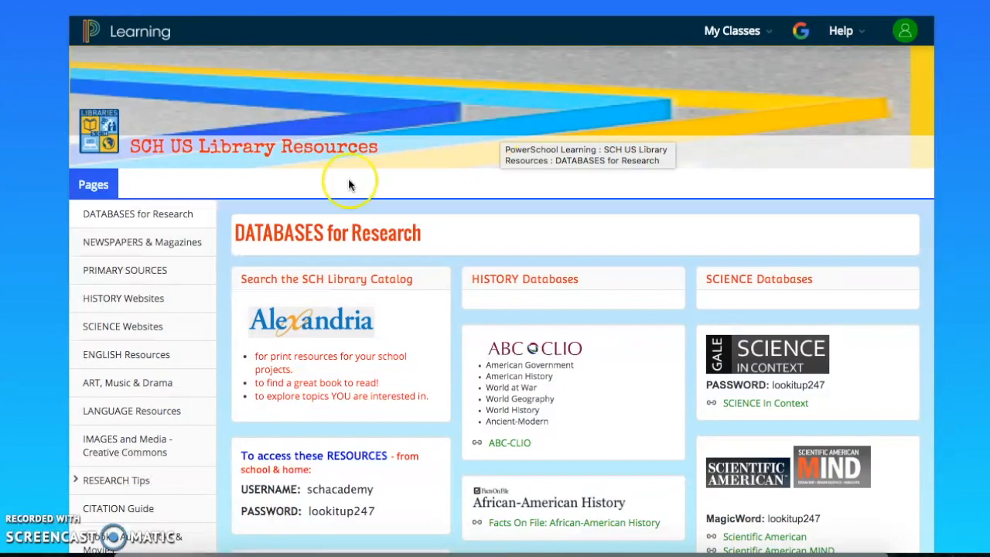
pyautogui.moveTo(394, 349)
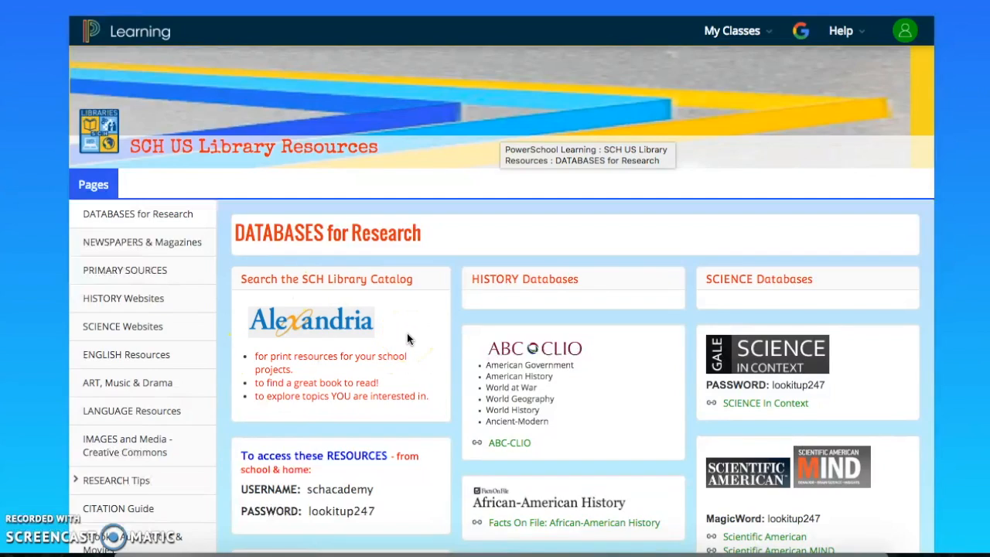
# - Enter the Alexandria catalog, choose the KLEIN - Klein MS/US Library site and start Researcher
pyautogui.click(309, 318)
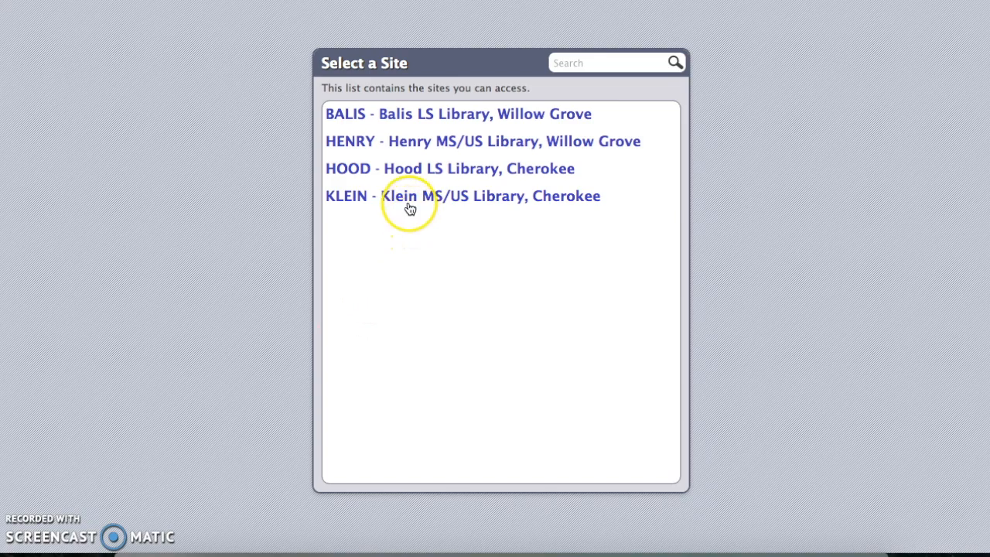
pyautogui.click(464, 195)
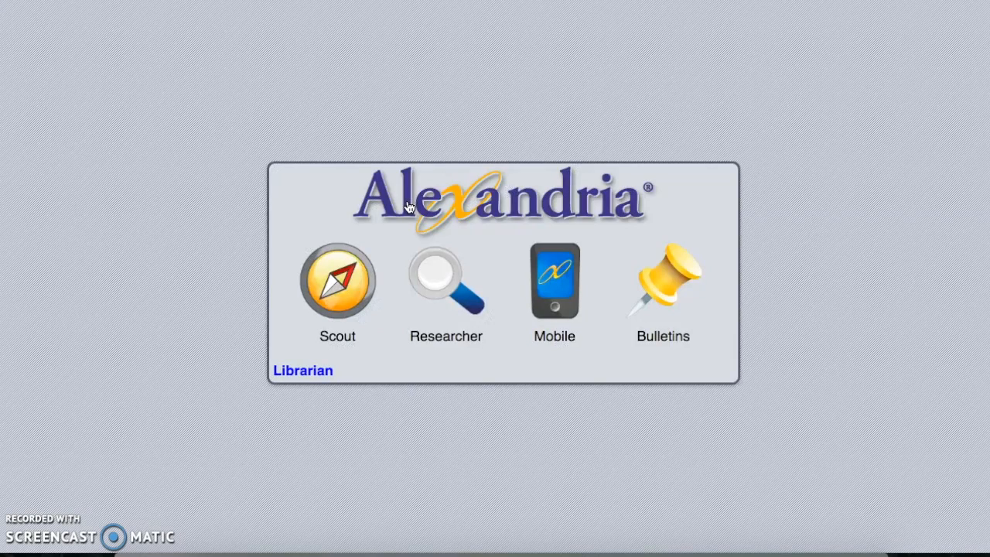
pyautogui.click(461, 235)
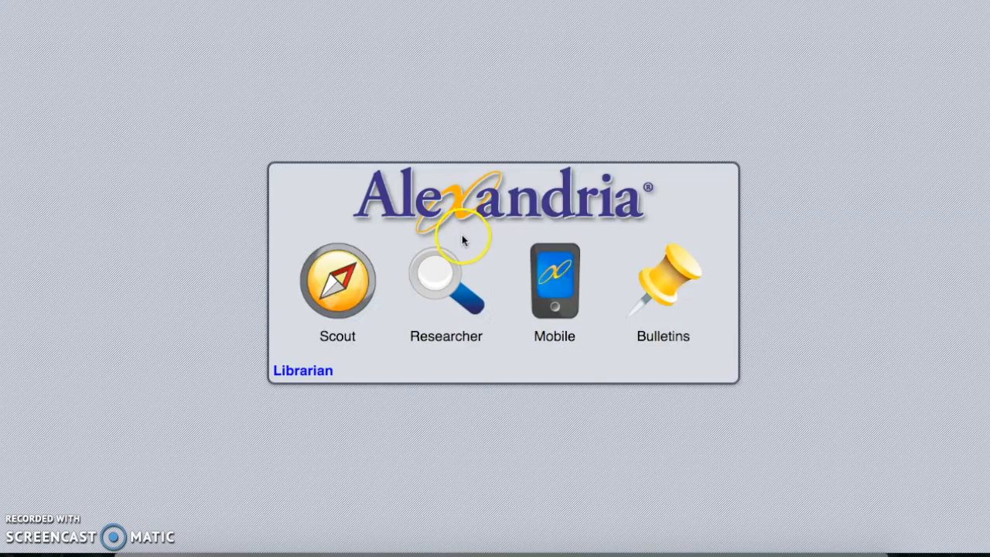
pyautogui.click(445, 281)
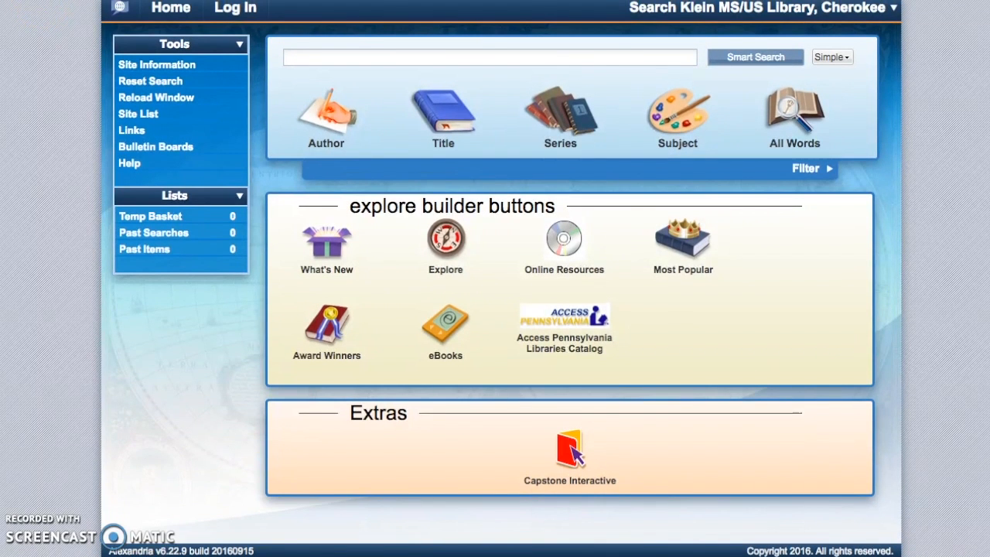
pyautogui.moveTo(801, 48)
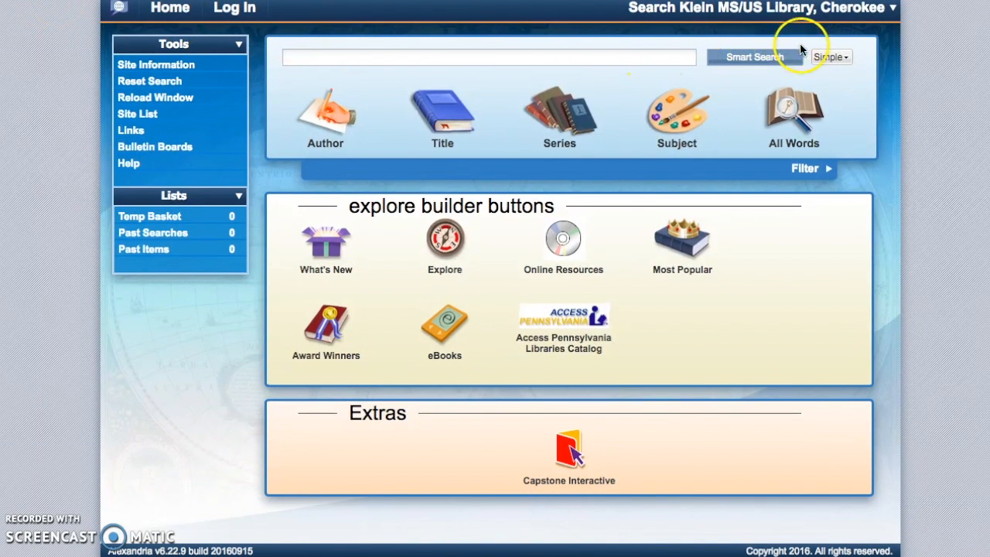
pyautogui.moveTo(889, 14)
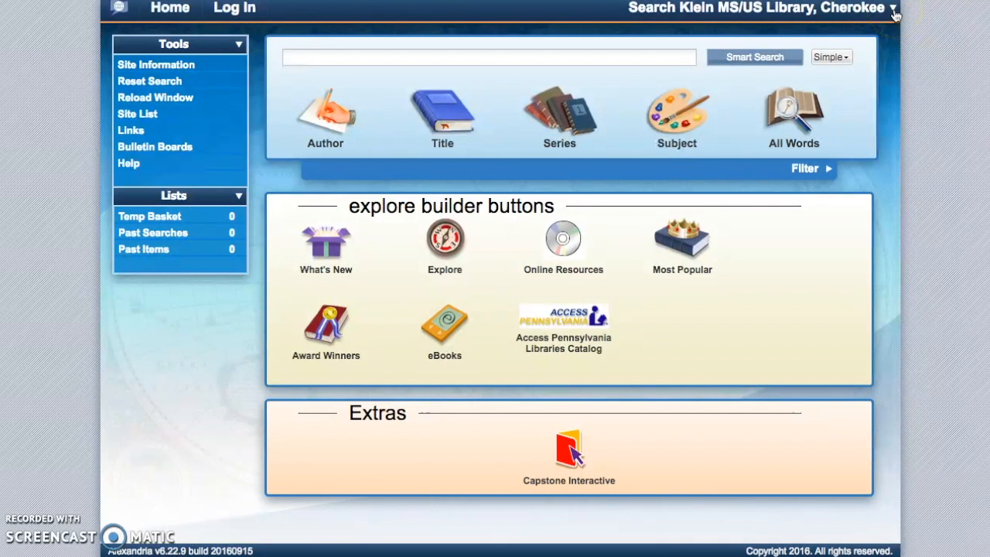
# - Switch the search scope from Klein MS/US Library to Search All Sites
pyautogui.click(894, 8)
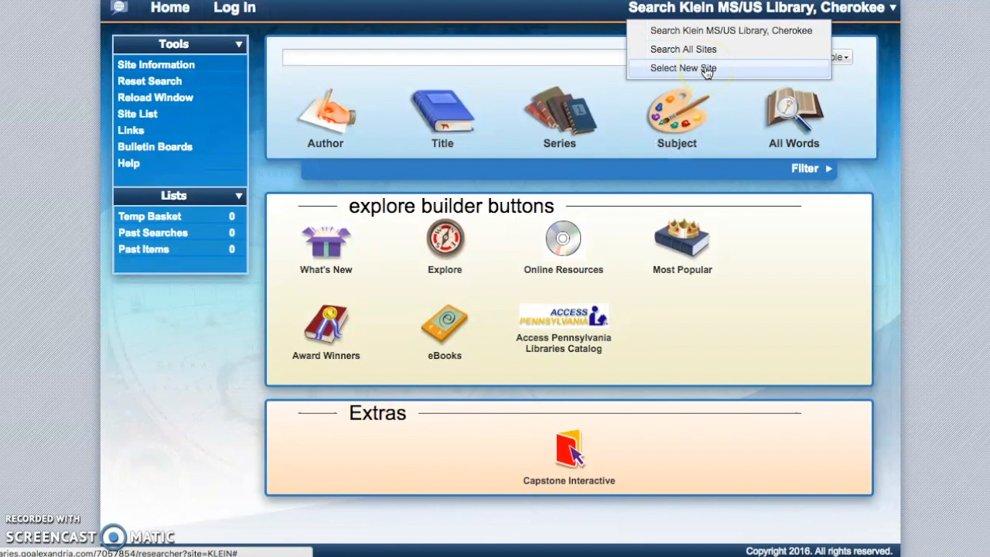
pyautogui.moveTo(684, 48)
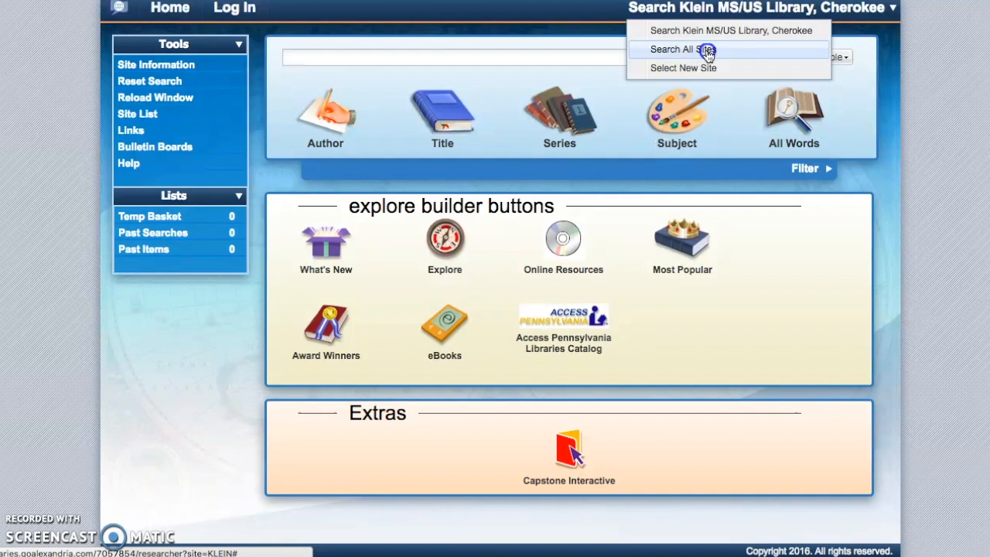
pyautogui.click(681, 49)
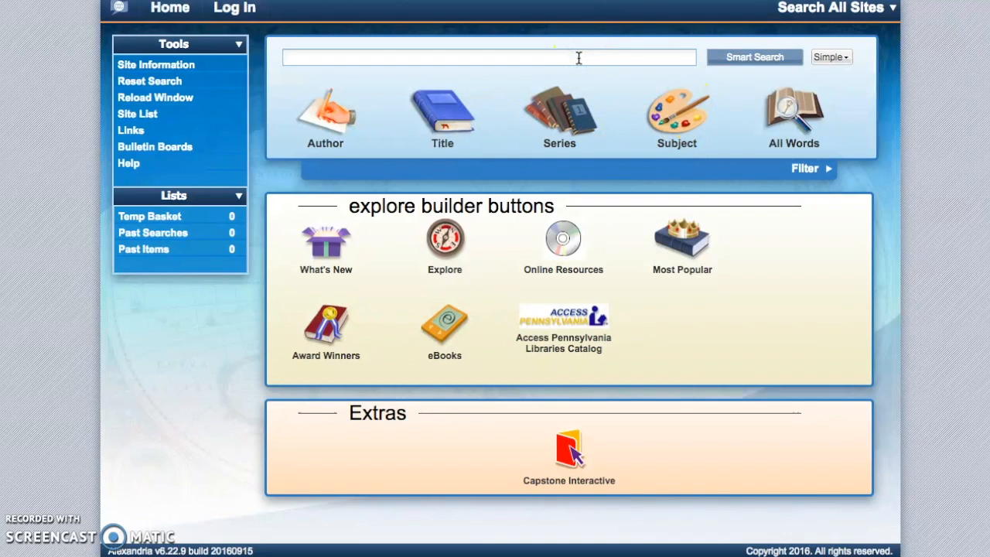
# - Search for Austen, Jane and view the full record of Sense and sensibility from the results
pyautogui.write('Austen, jane')
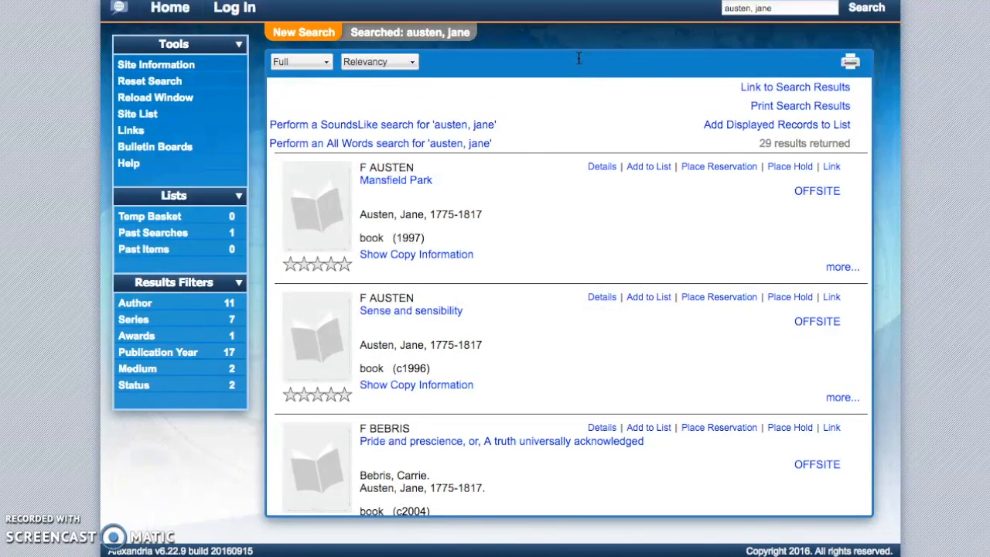
pyautogui.scroll(-3)
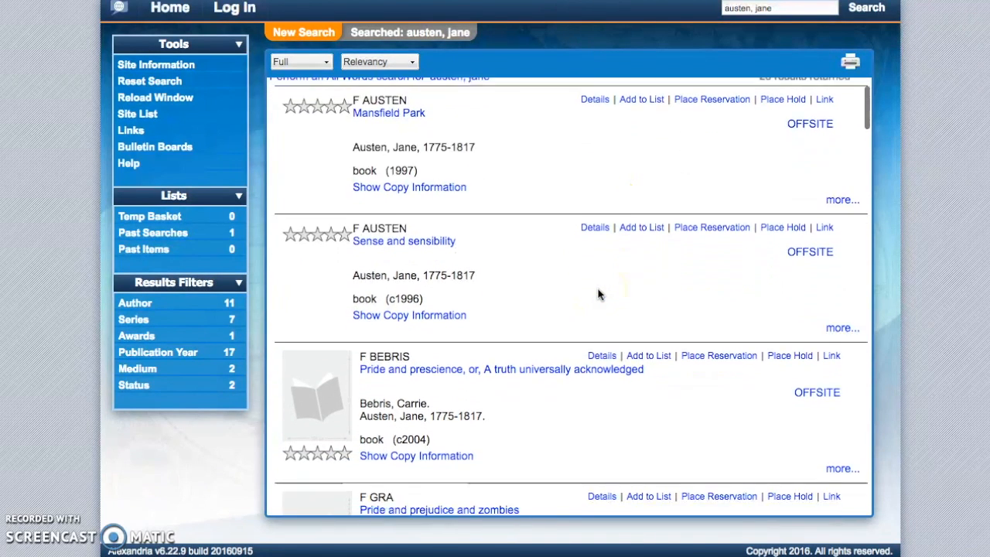
pyautogui.scroll(-3)
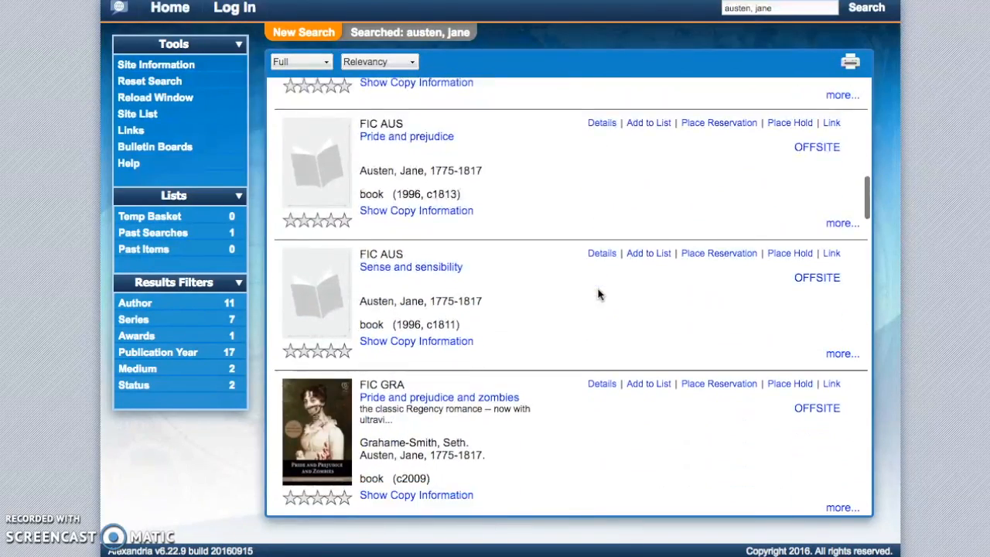
pyautogui.scroll(-3)
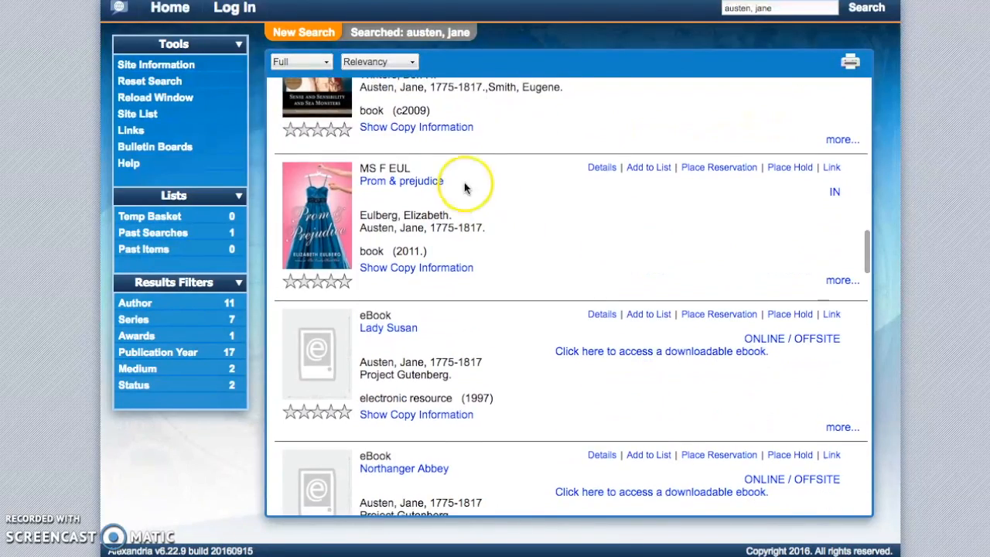
pyautogui.scroll(-3)
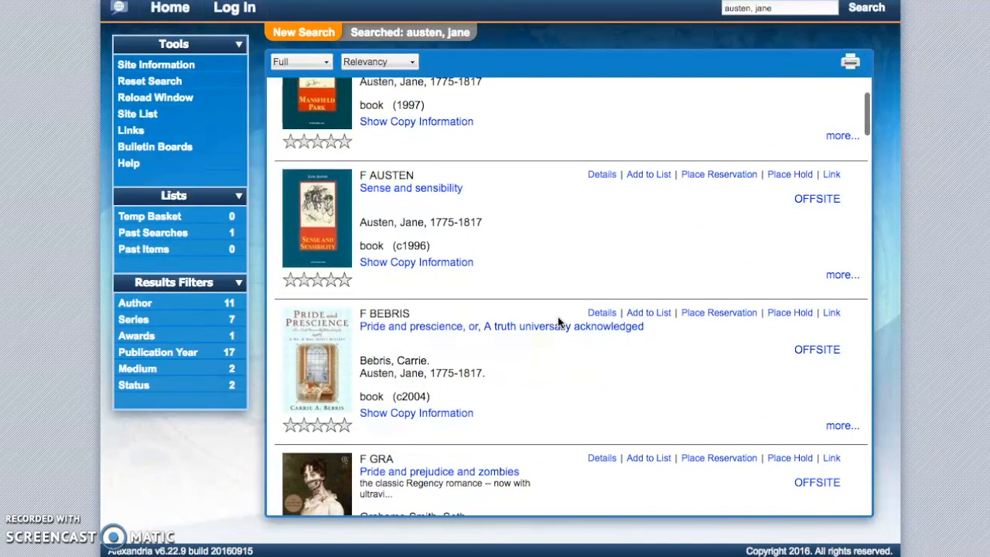
pyautogui.click(412, 189)
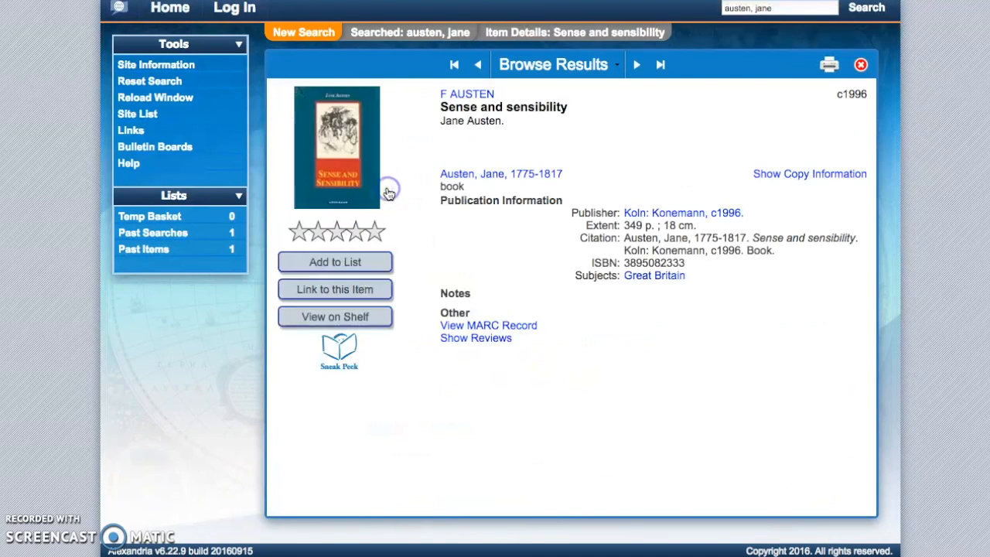
pyautogui.moveTo(400, 208)
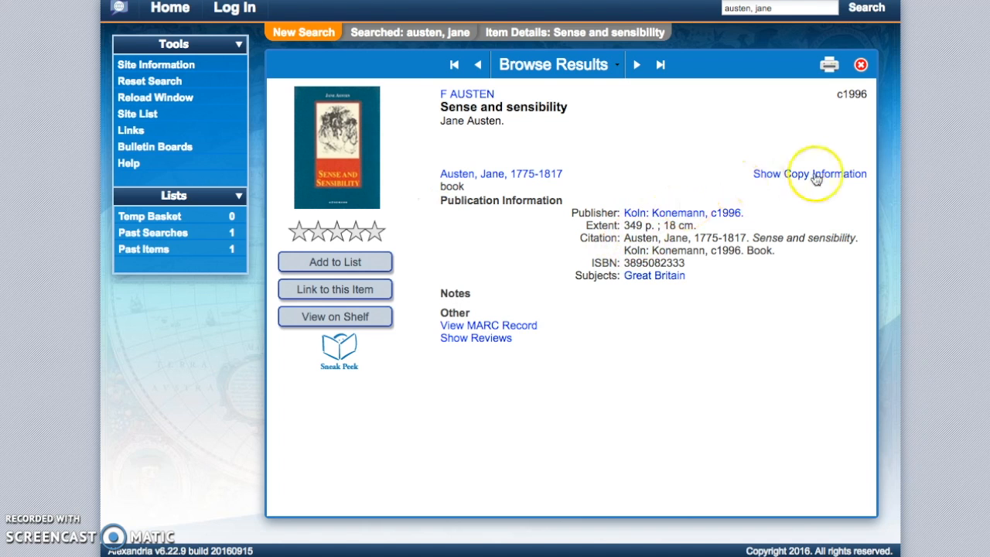
# - View the copy information for Sense and sensibility, then return to a new search
pyautogui.click(811, 174)
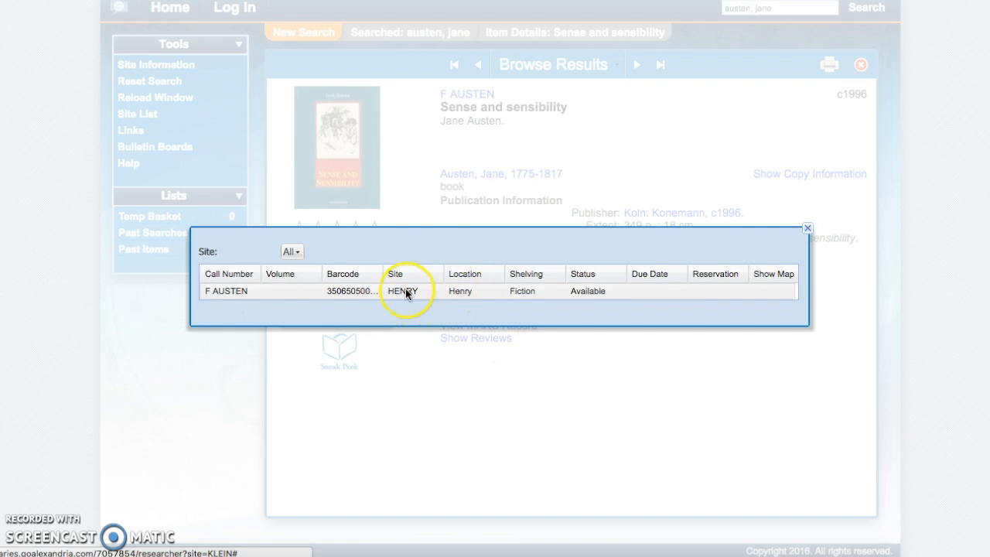
pyautogui.moveTo(588, 302)
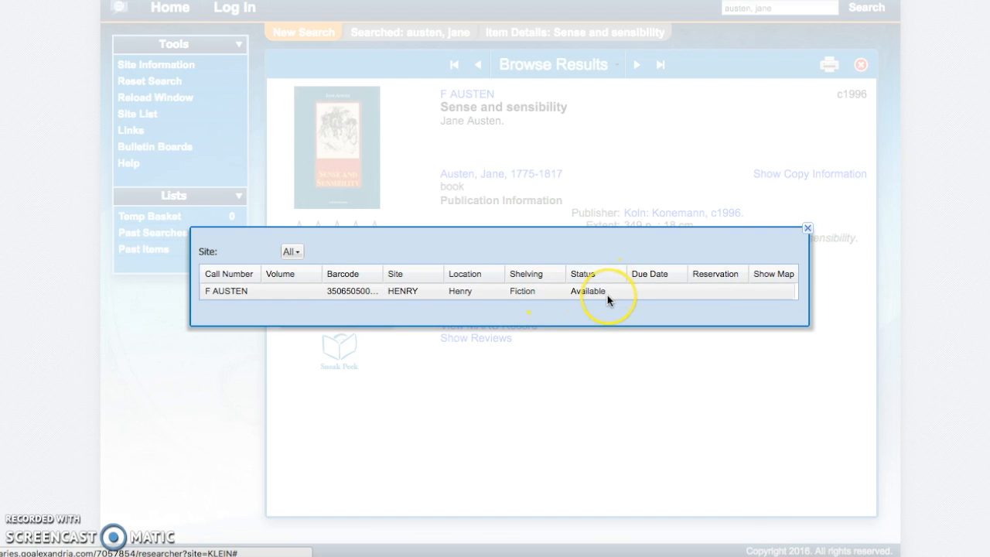
pyautogui.moveTo(656, 299)
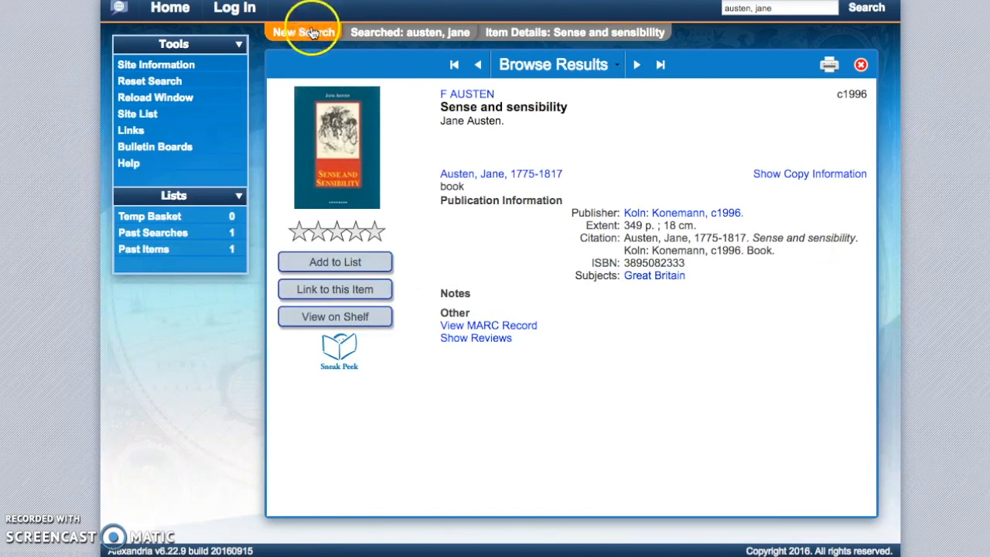
pyautogui.click(303, 31)
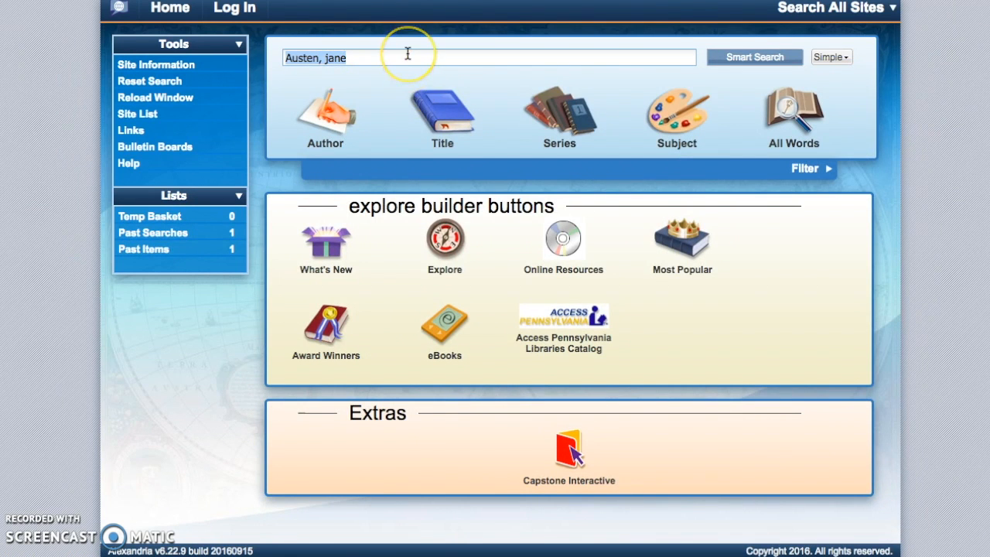
# - Run a title search for East of Eden, view its copy information, then begin a solar system search
pyautogui.write('East of Eden')
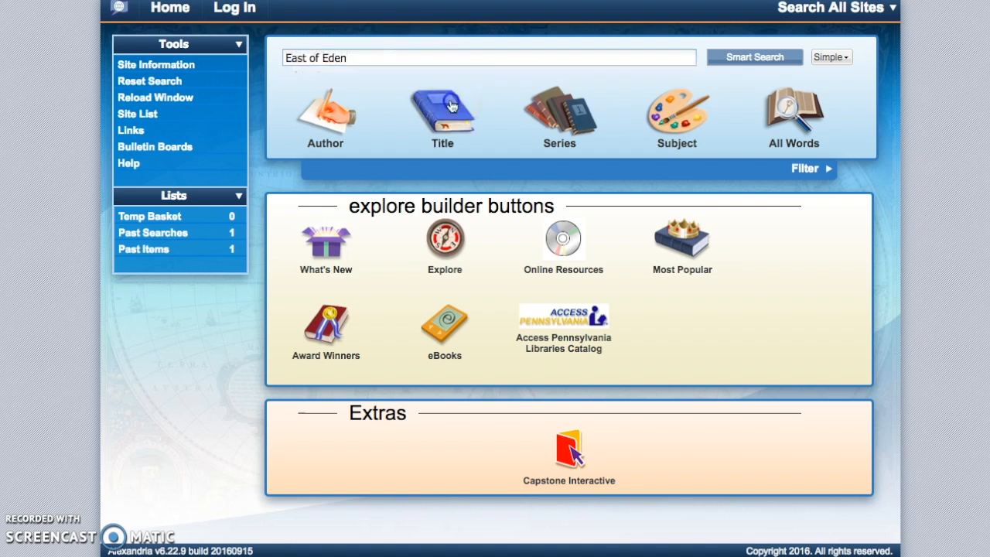
pyautogui.click(443, 114)
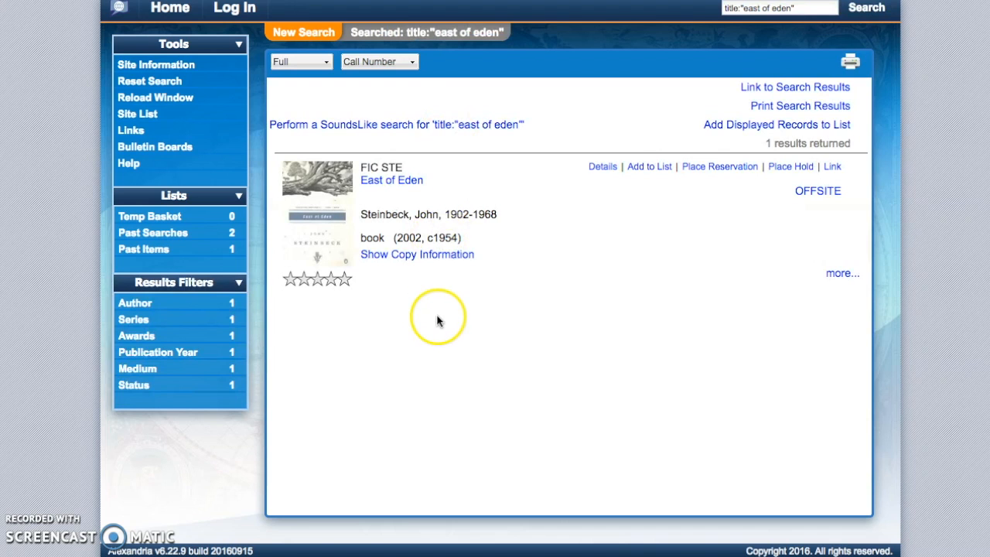
pyautogui.moveTo(416, 260)
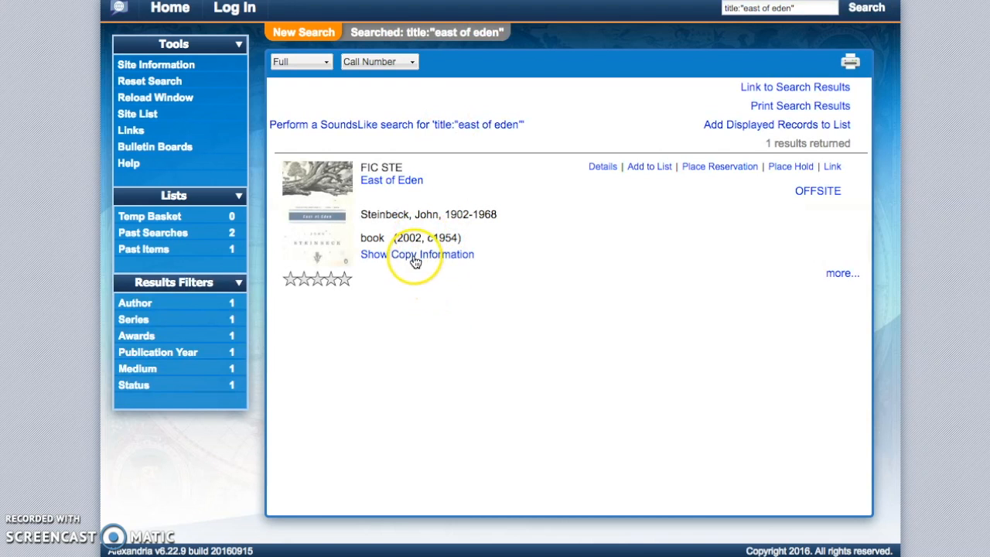
pyautogui.click(418, 254)
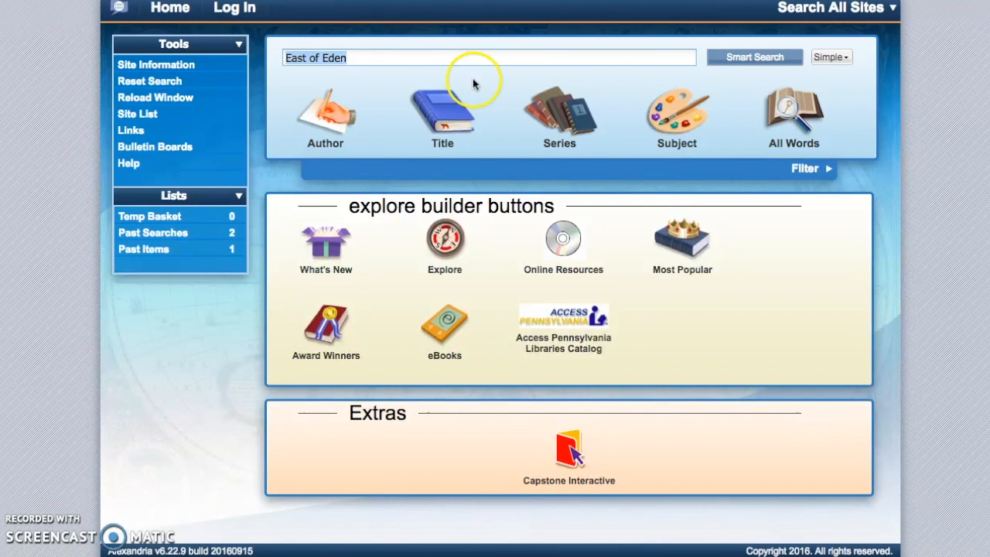
pyautogui.moveTo(573, 74)
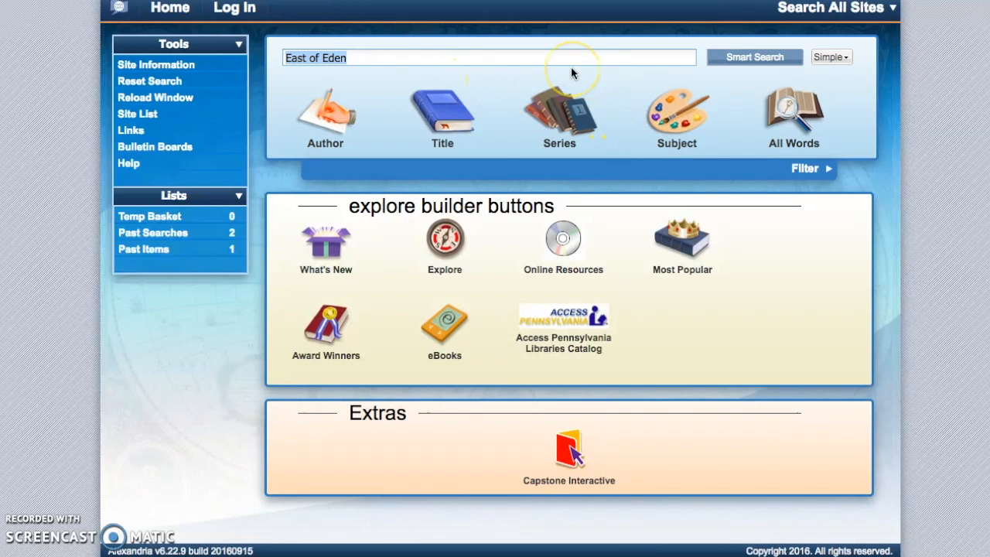
pyautogui.write('solar system"')
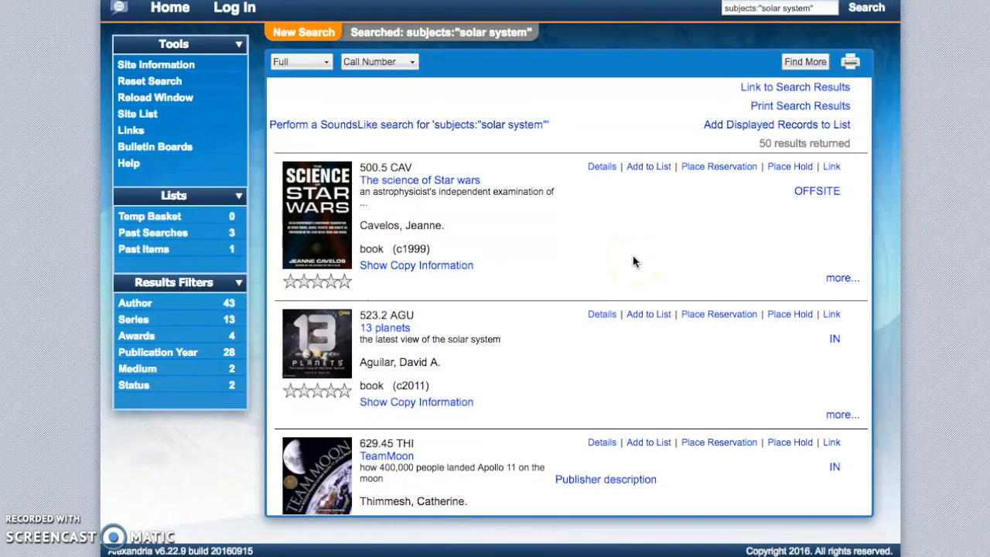
# - Review the solar system results, then run a subject search for saturn
pyautogui.scroll(-3)
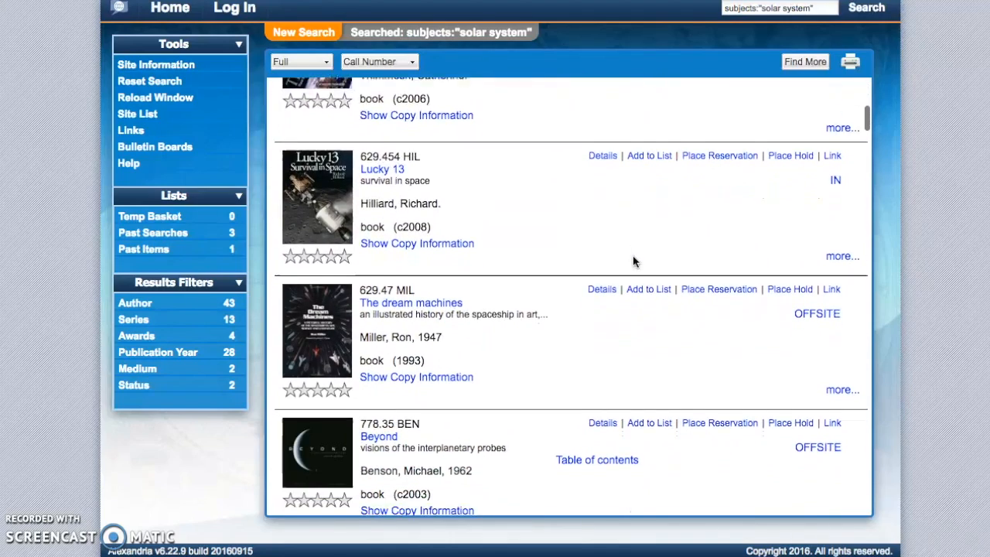
pyautogui.scroll(-3)
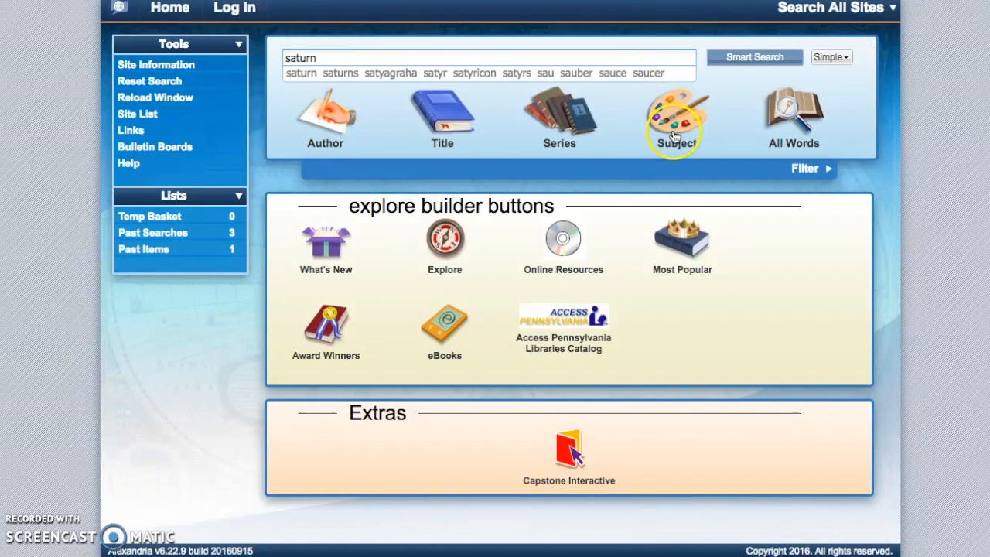
pyautogui.click(675, 117)
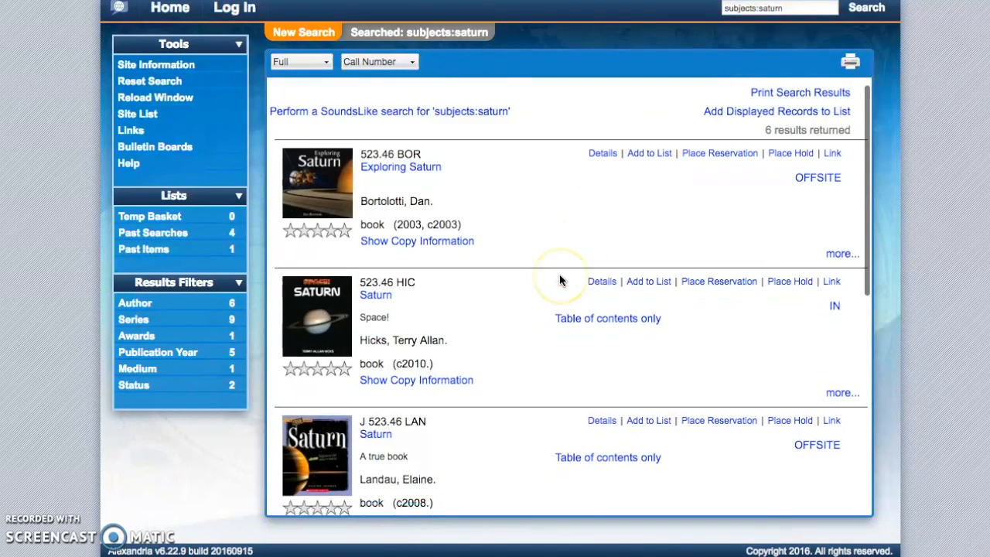
# - View the record of Saturn by Terry Allan Hicks and its copy information, then close the listing
pyautogui.scroll(-3)
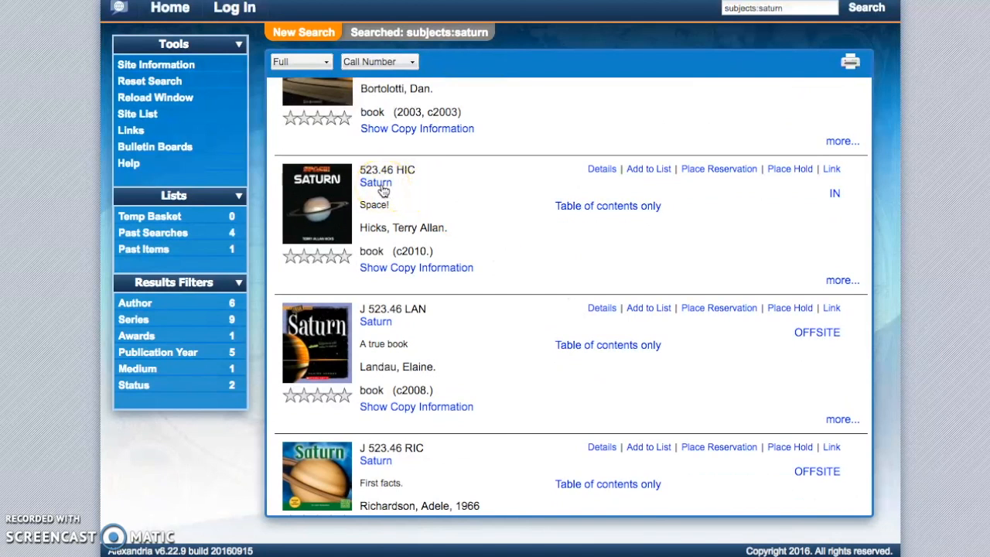
pyautogui.click(375, 183)
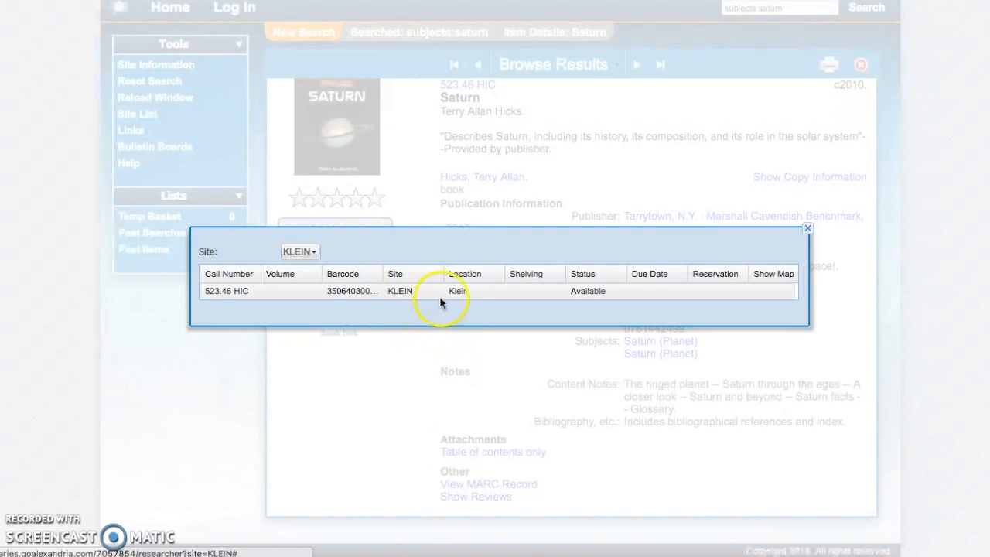
pyautogui.click(808, 229)
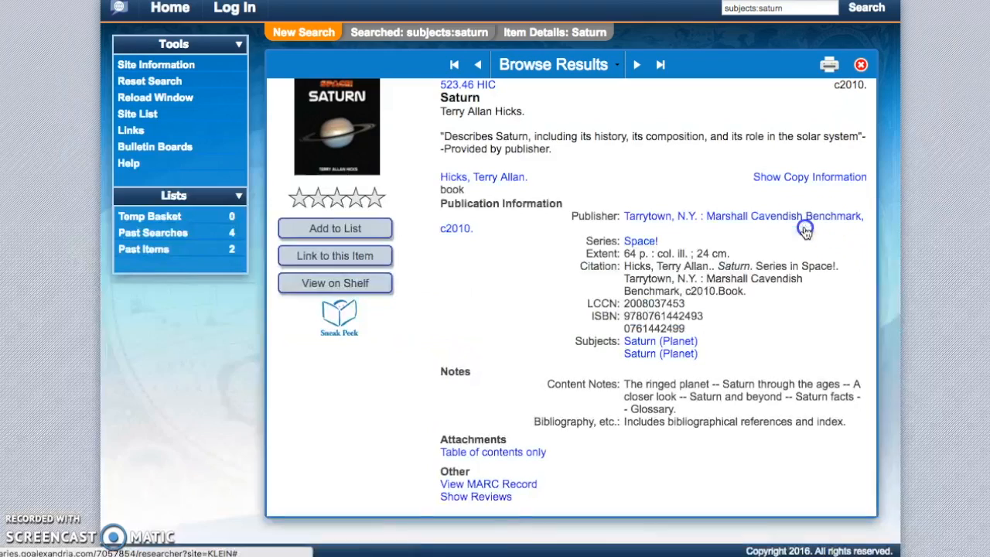